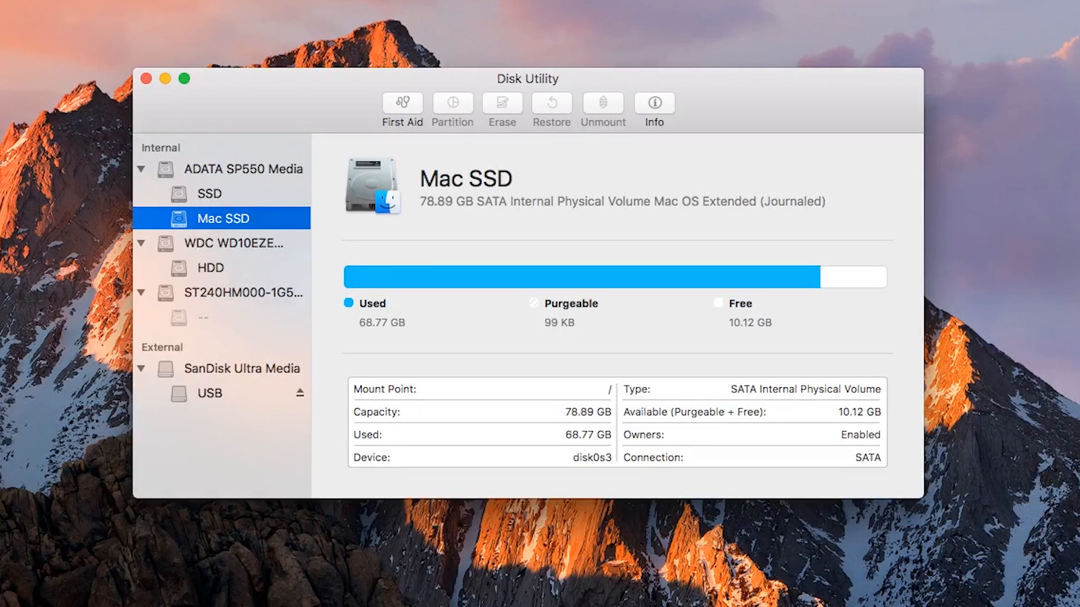
pyautogui.moveTo(195, 375)
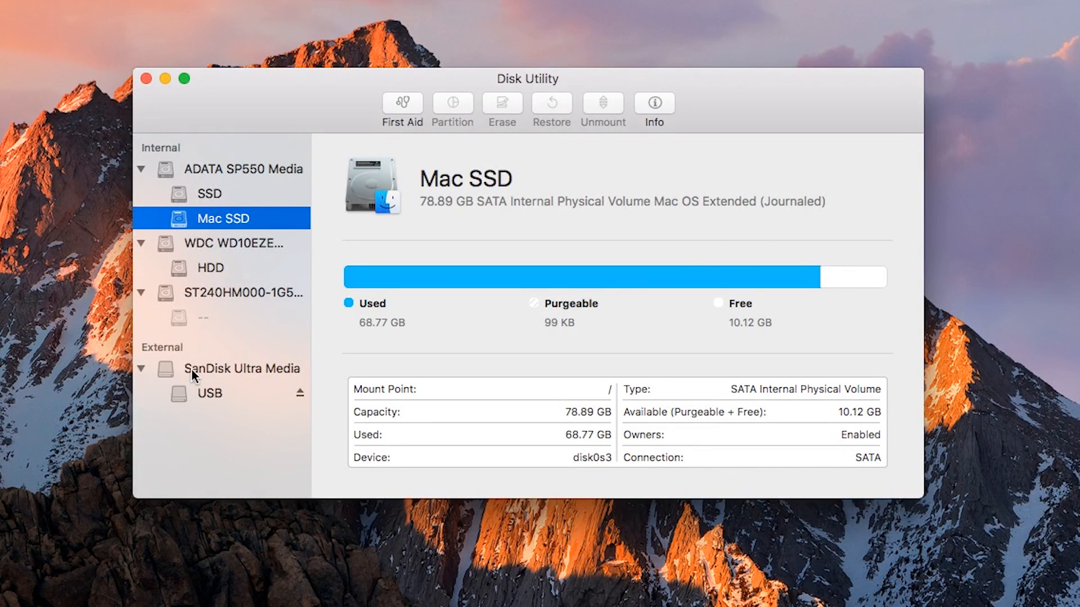
# Step: Erase the 64 GB SanDisk Ultra Media drive as 'USB', Mac OS Extended (Journaled), GUID Partition Map
pyautogui.click(242, 369)
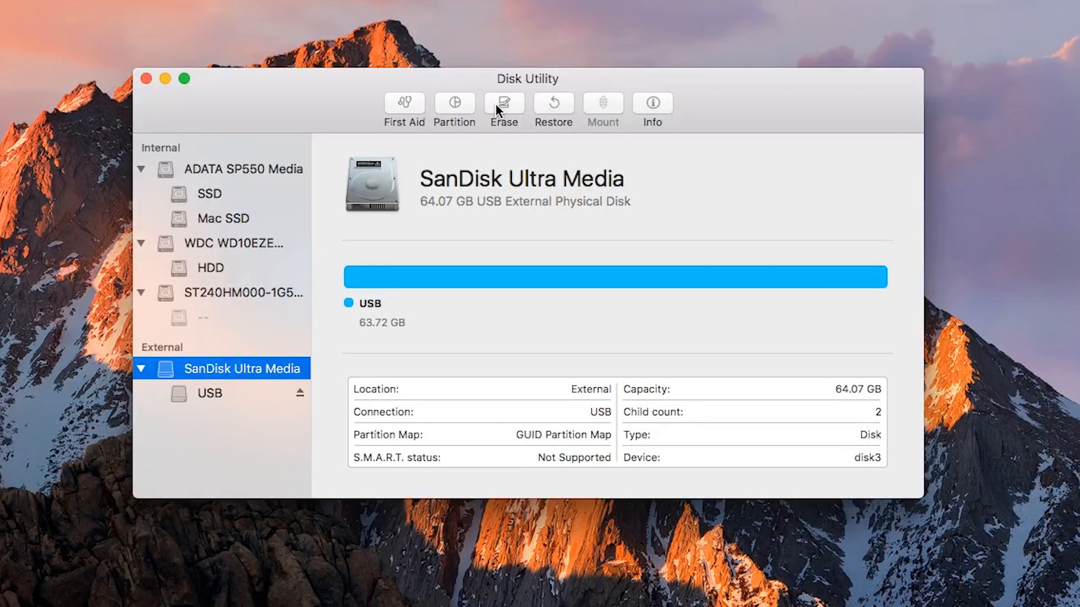
pyautogui.click(503, 104)
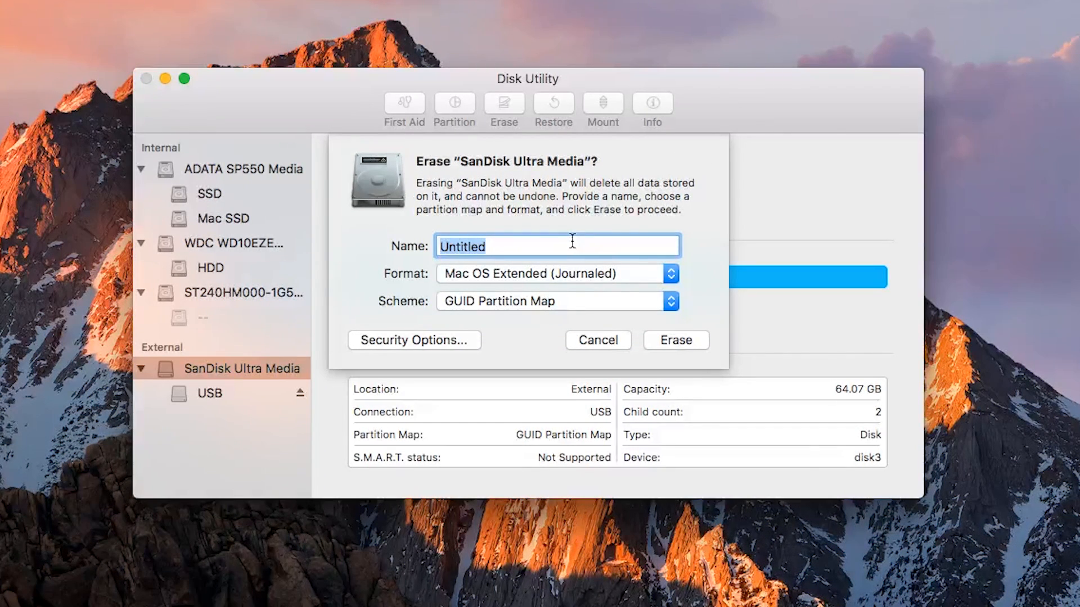
pyautogui.write('USB')
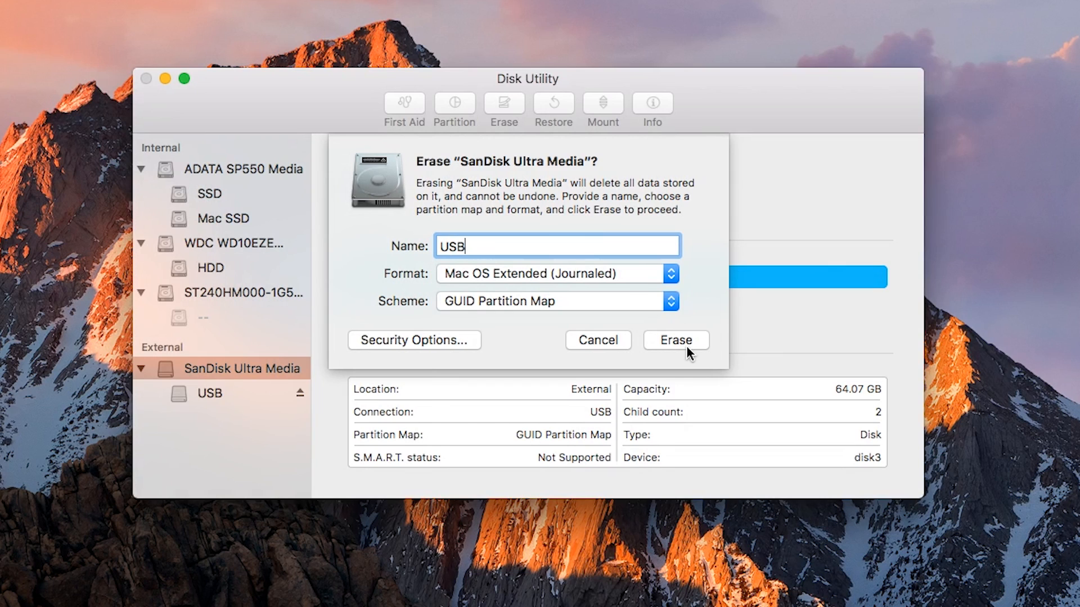
pyautogui.click(676, 339)
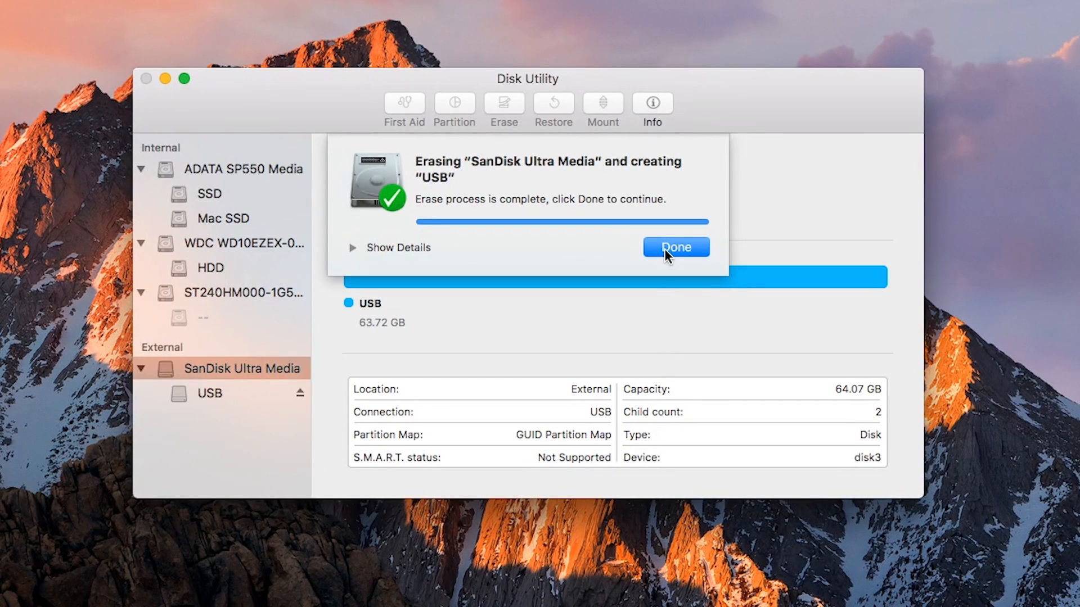
pyautogui.click(675, 248)
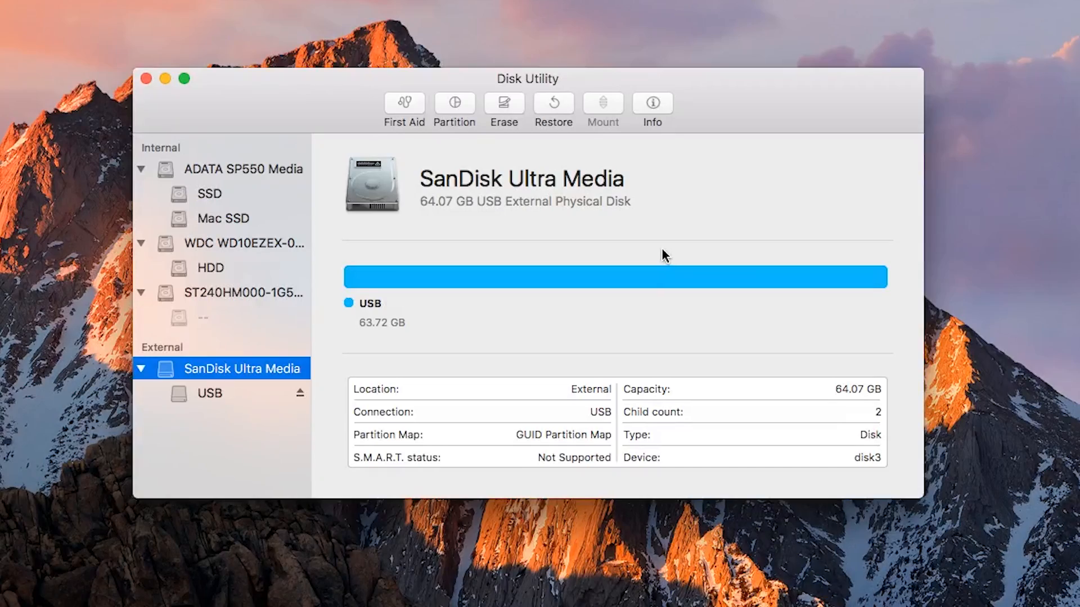
# Step: Run sudo createinstallmedia for Install macOS High Sierra.app on /Volumes/USB, authorising and confirming with y
pyautogui.write('terminal')
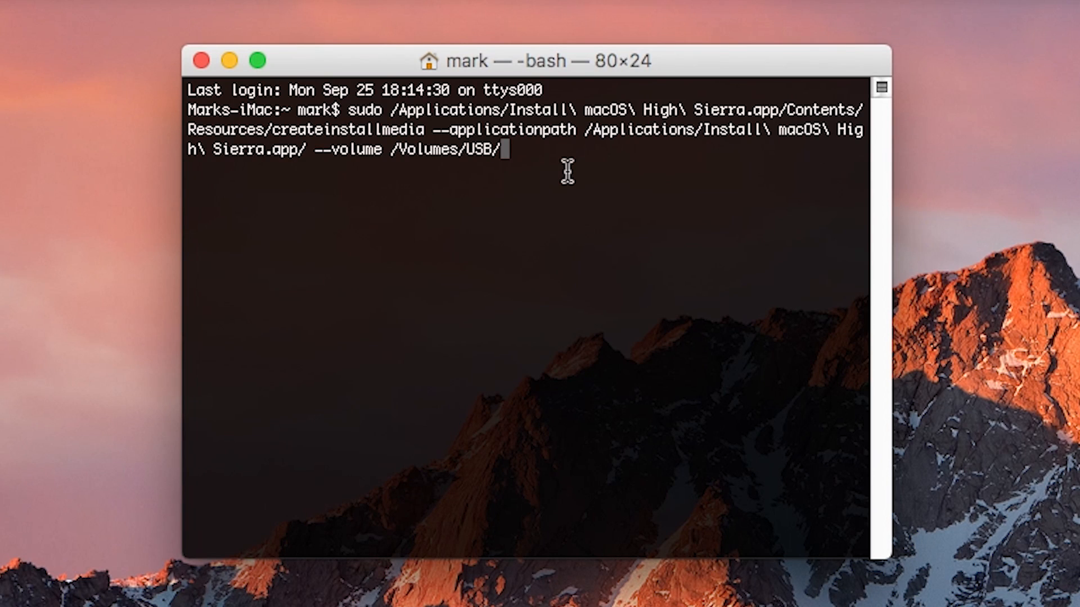
pyautogui.press('Return')
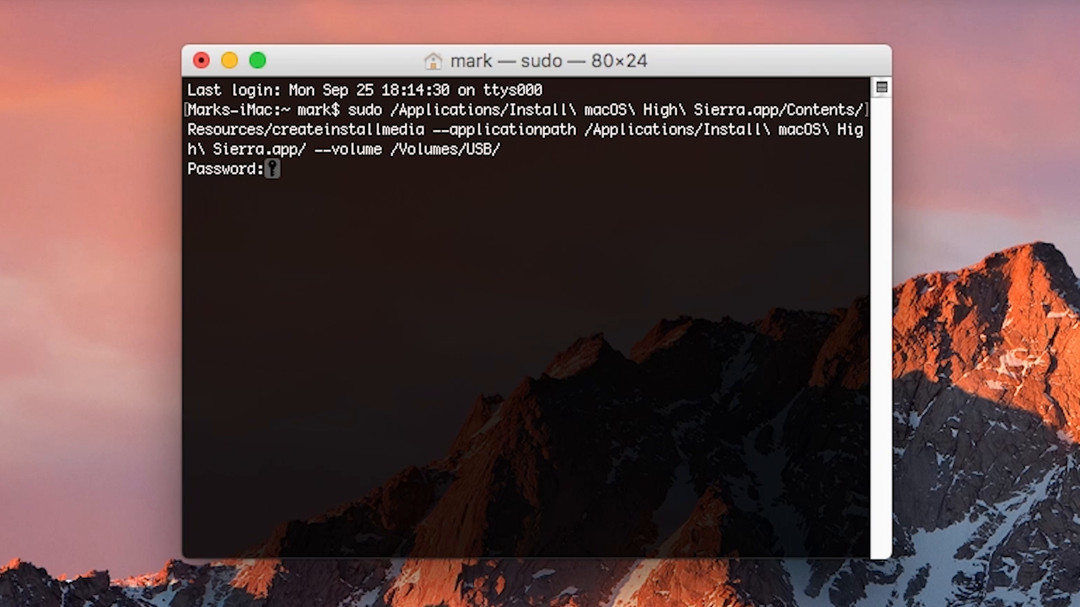
pyautogui.press('Return')
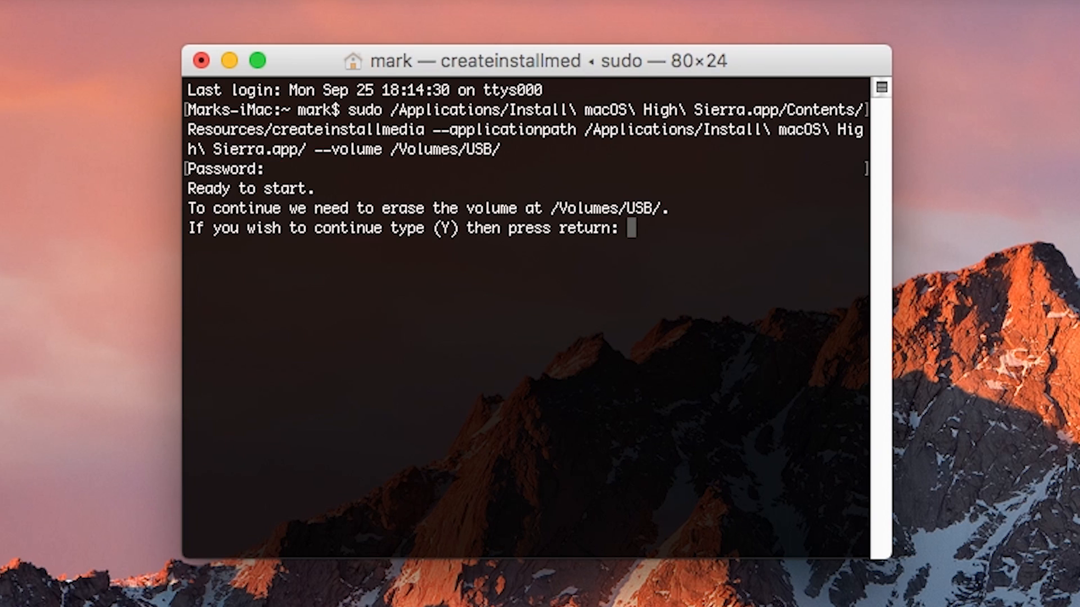
pyautogui.write('y')
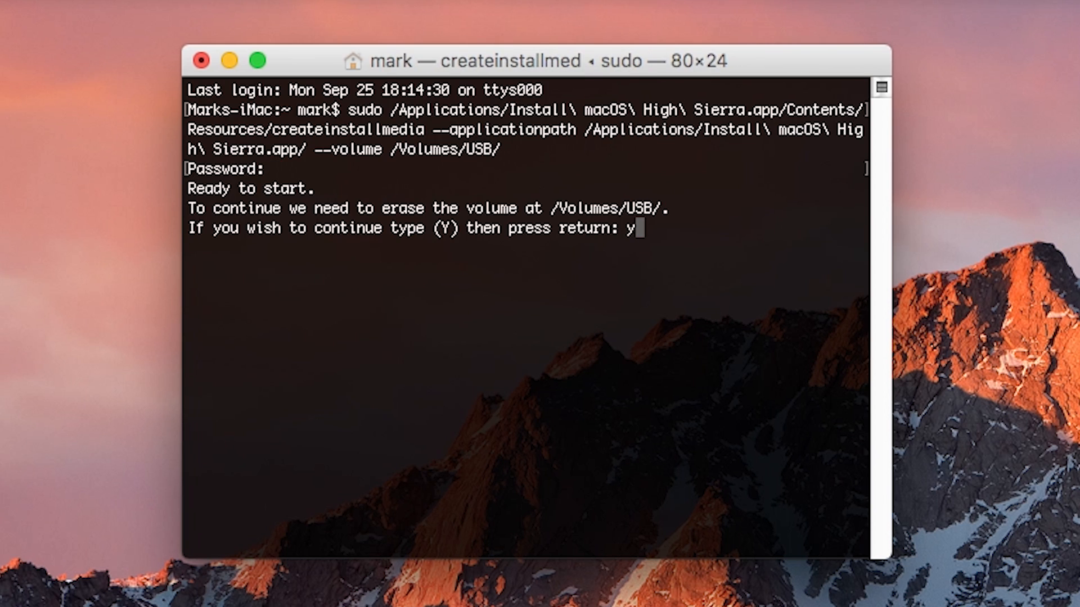
pyautogui.press('Return')
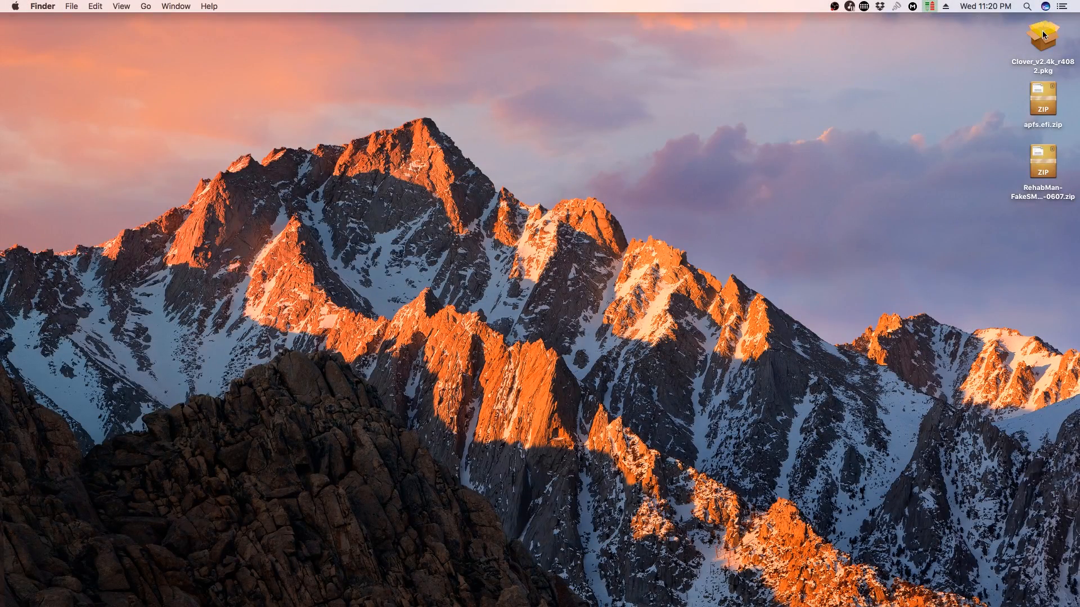
# Step: Launch the Clover installer package and choose the Install macOS 10.13 Beta disk as destination
pyautogui.doubleClick(1043, 33)
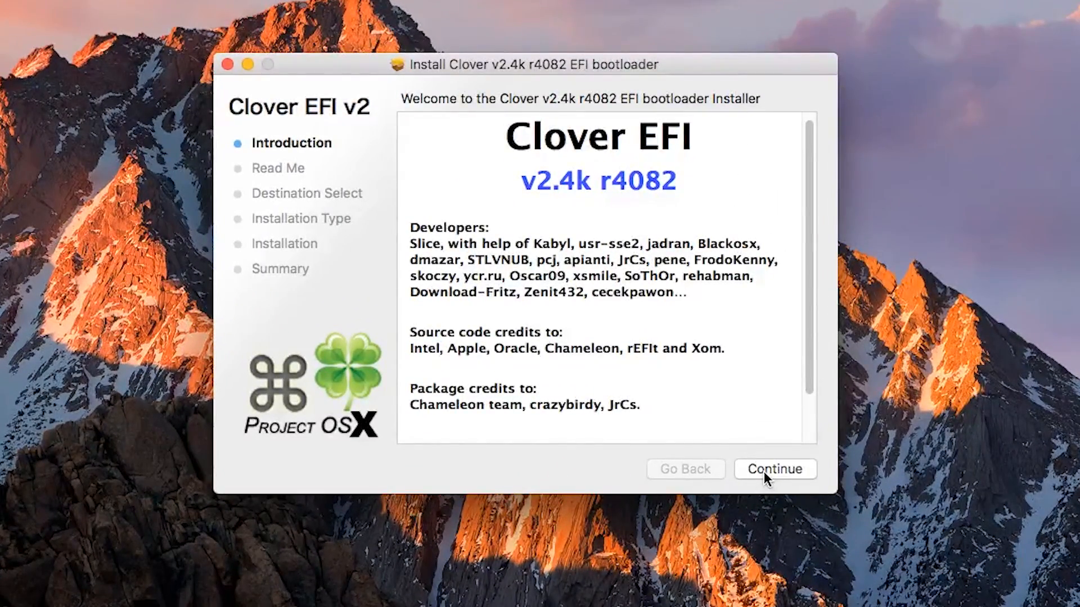
pyautogui.click(774, 469)
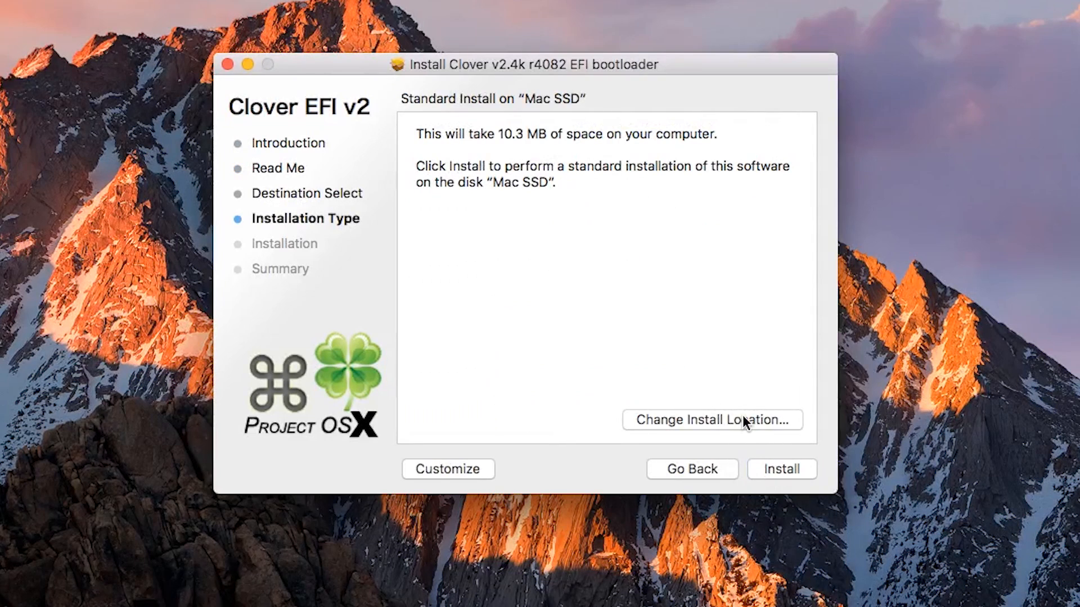
pyautogui.click(711, 420)
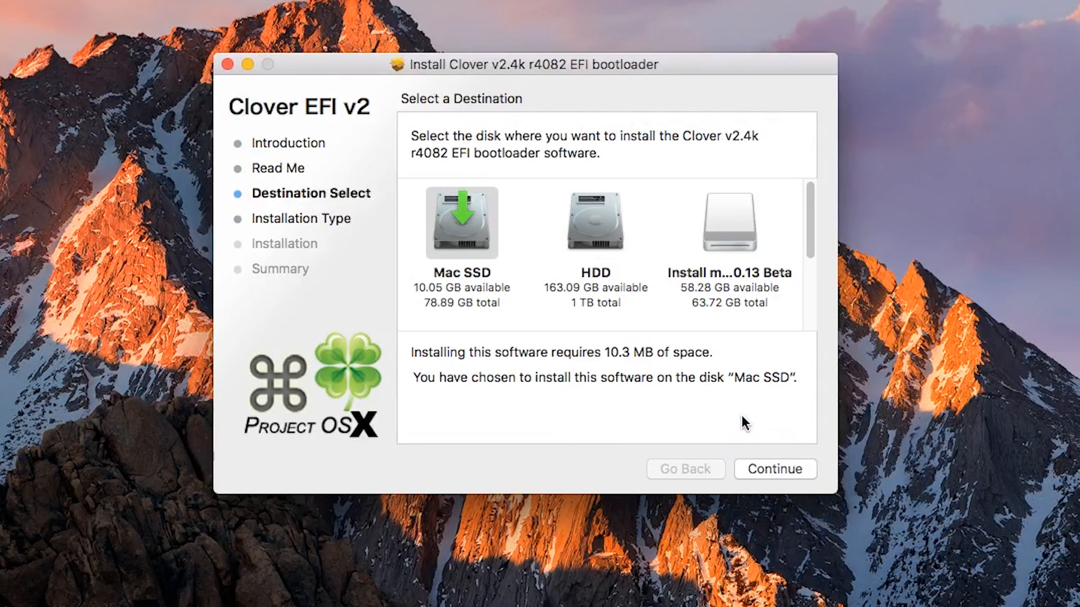
pyautogui.click(727, 222)
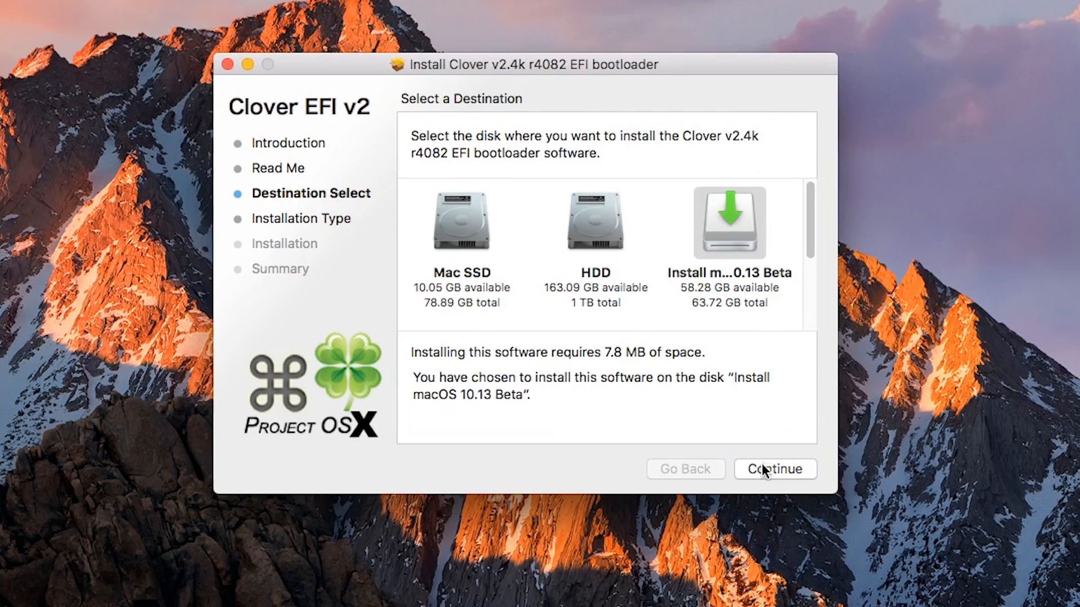
# Step: Install Clover UEFI-only with PartitionDxe-64 and OsxAptioFix2Drv-64 drivers onto the USB drive
pyautogui.click(774, 469)
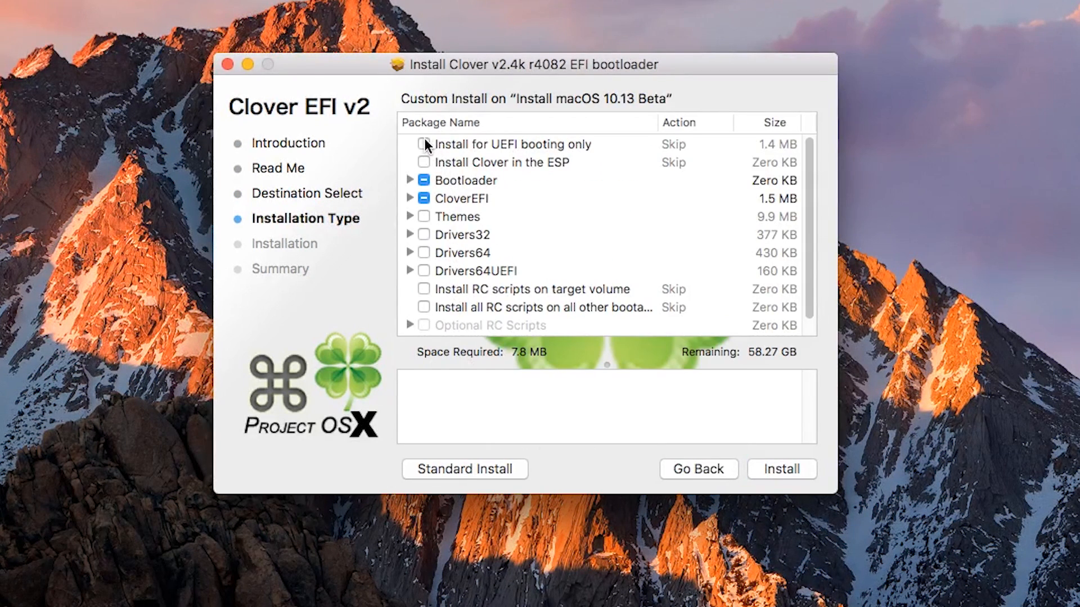
pyautogui.click(423, 144)
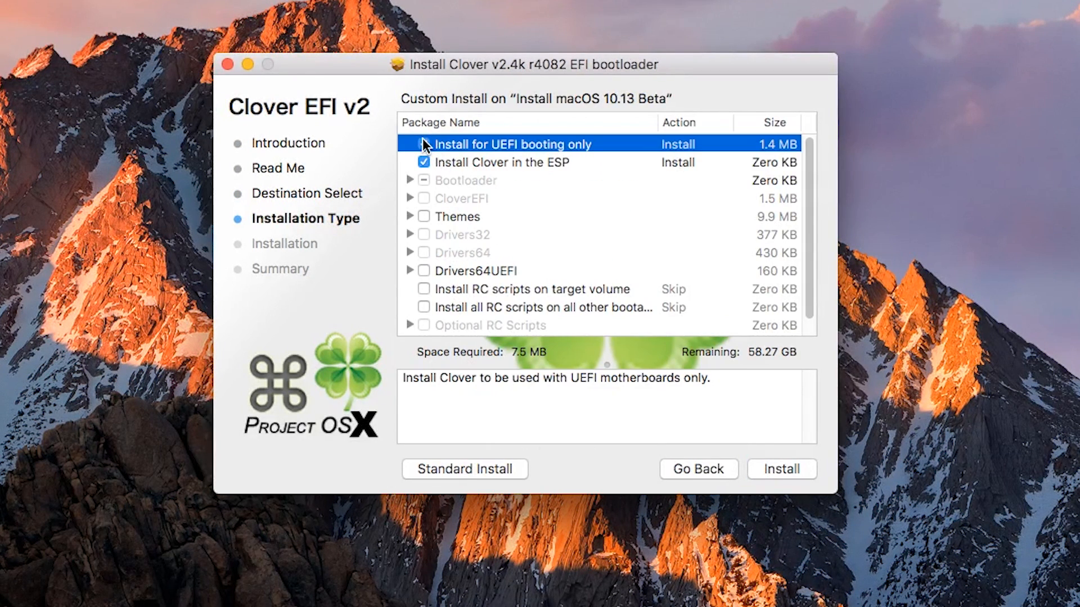
pyautogui.click(423, 144)
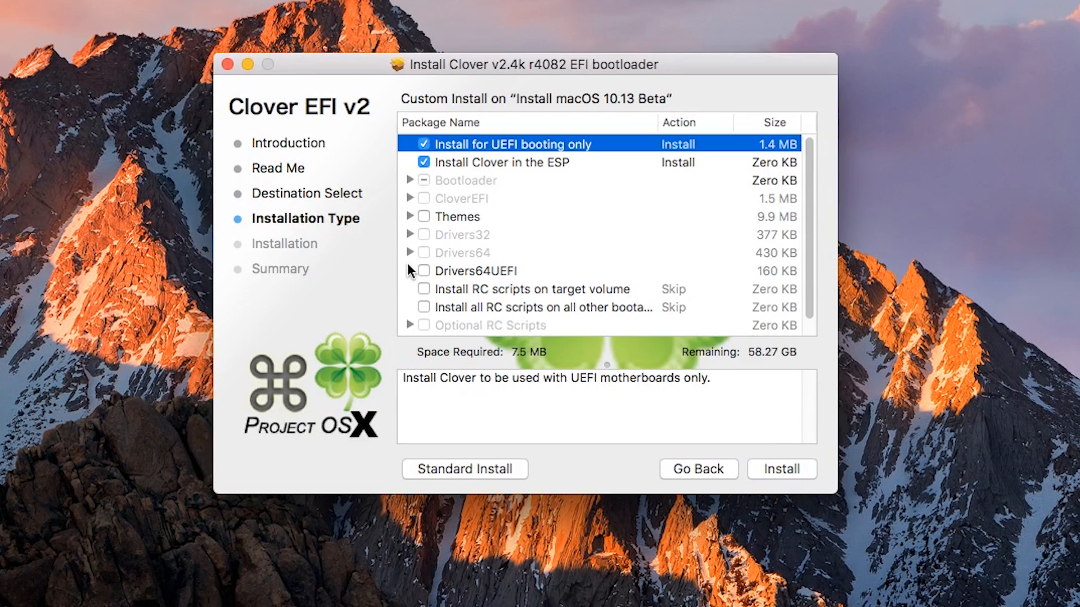
pyautogui.scroll(-3)
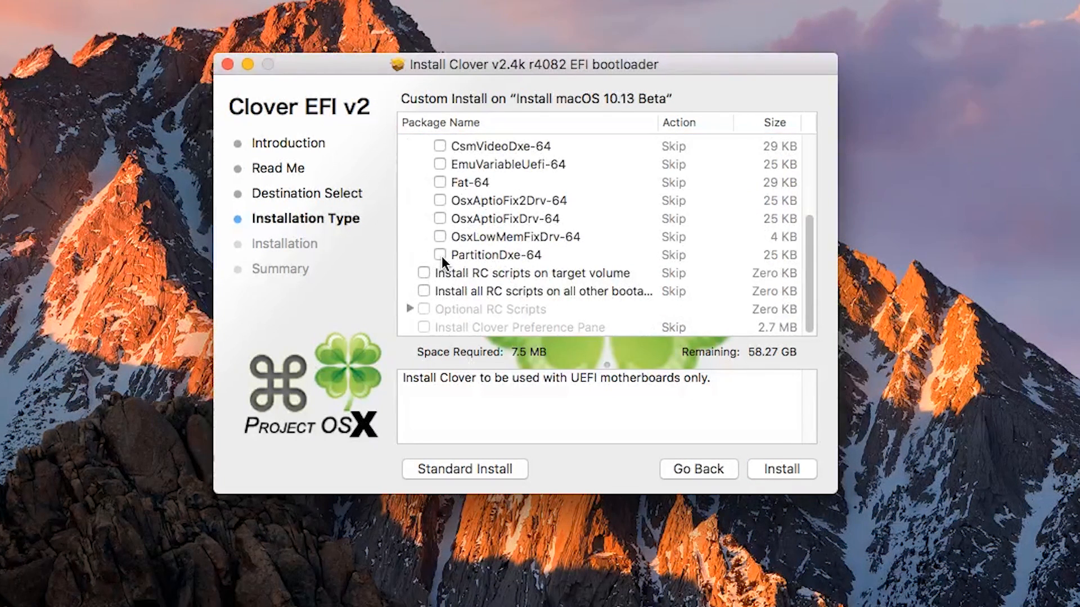
pyautogui.click(440, 200)
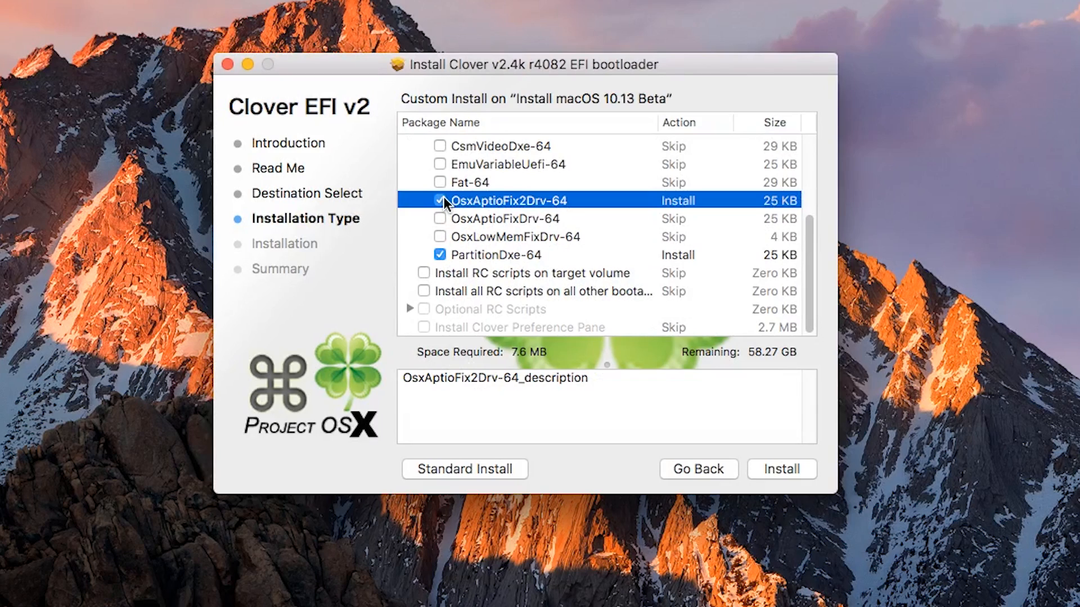
pyautogui.moveTo(768, 469)
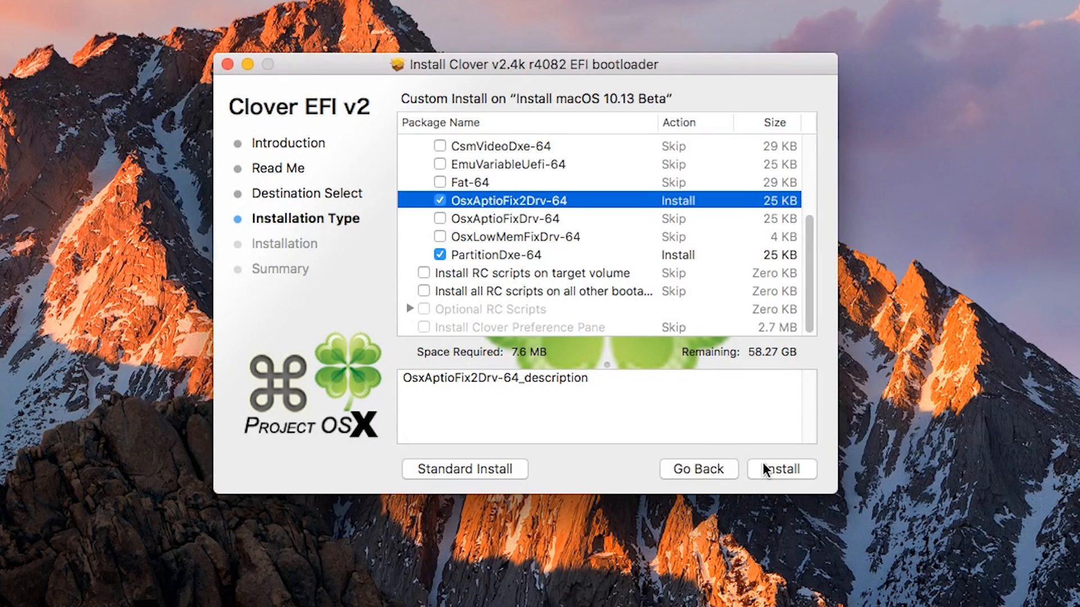
pyautogui.click(782, 469)
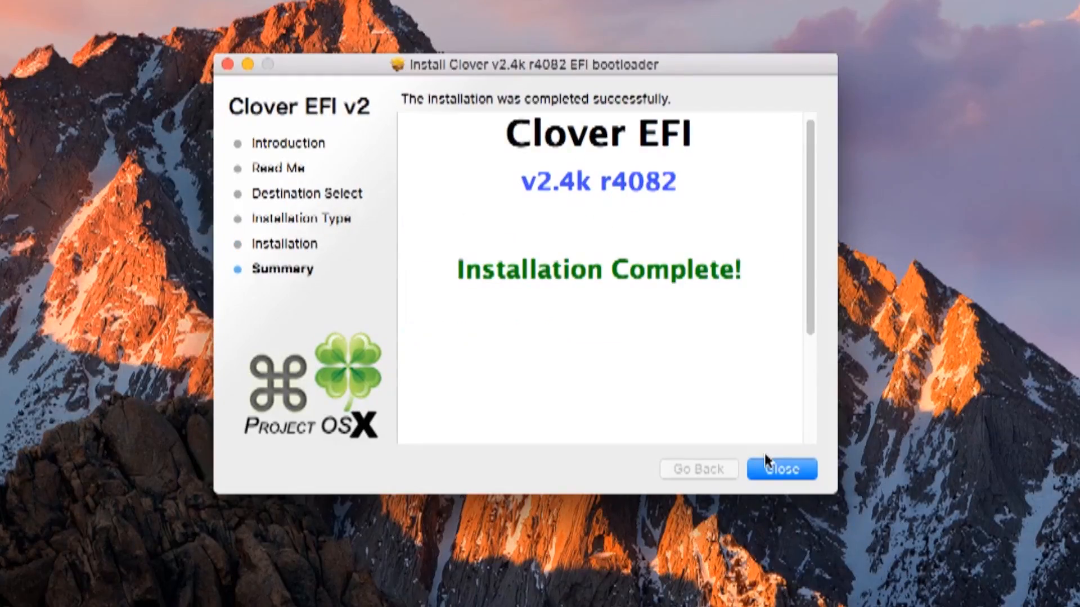
# Step: Open EFI > CLOVER on the USB's EFI partition and replace config.plist with the desktop copy
pyautogui.click(781, 469)
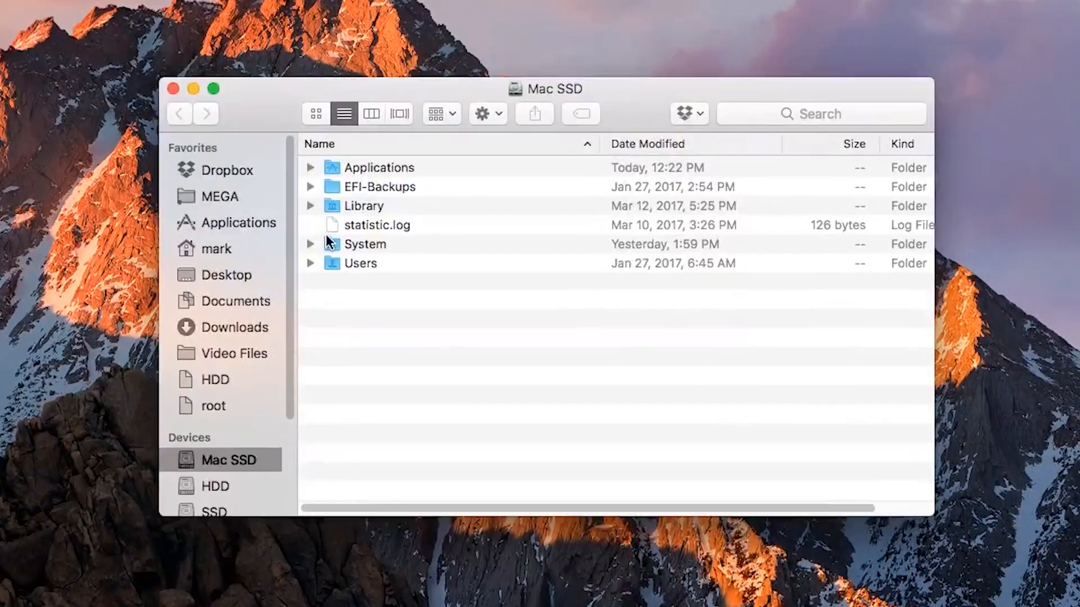
pyautogui.click(214, 390)
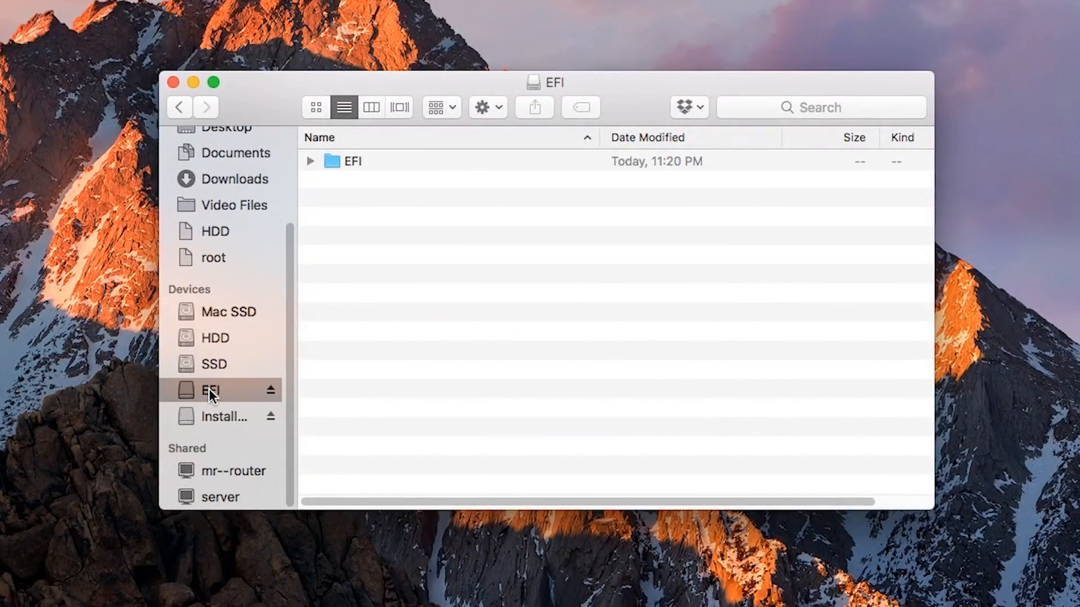
pyautogui.click(351, 161)
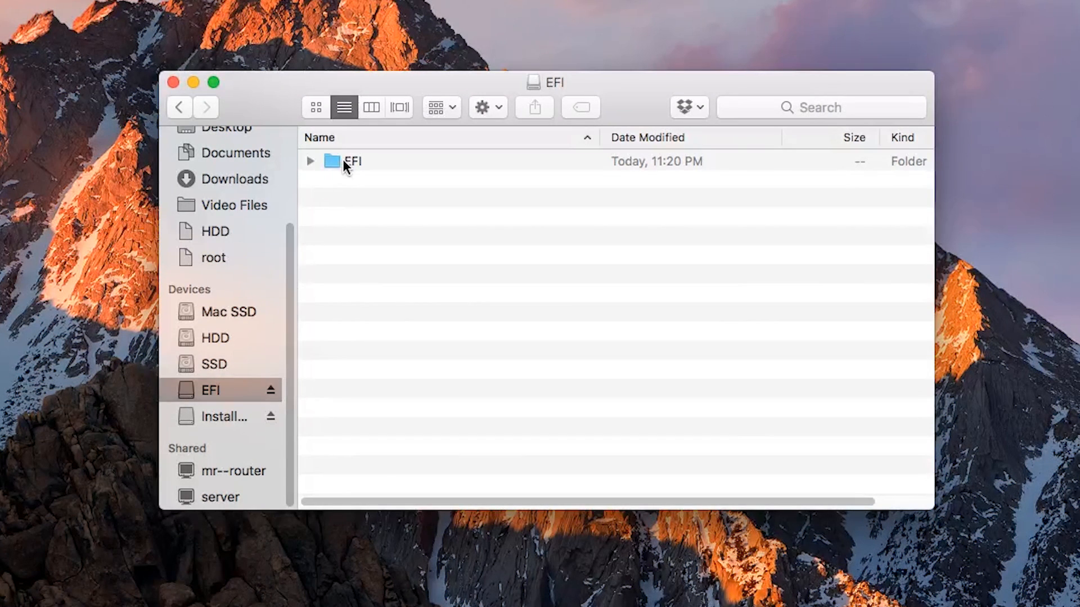
pyautogui.doubleClick(354, 160)
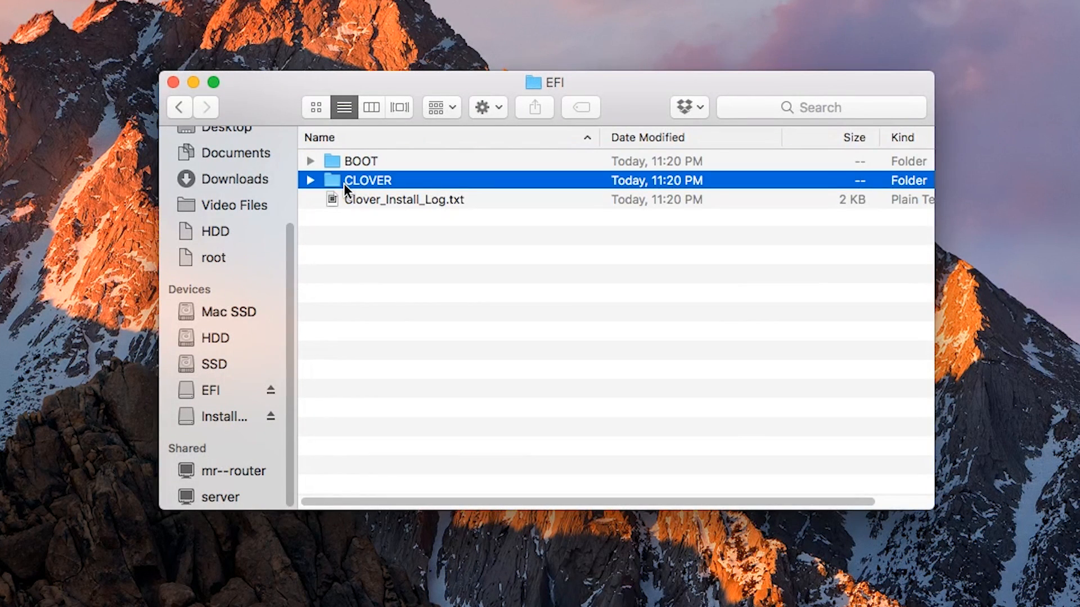
pyautogui.doubleClick(367, 180)
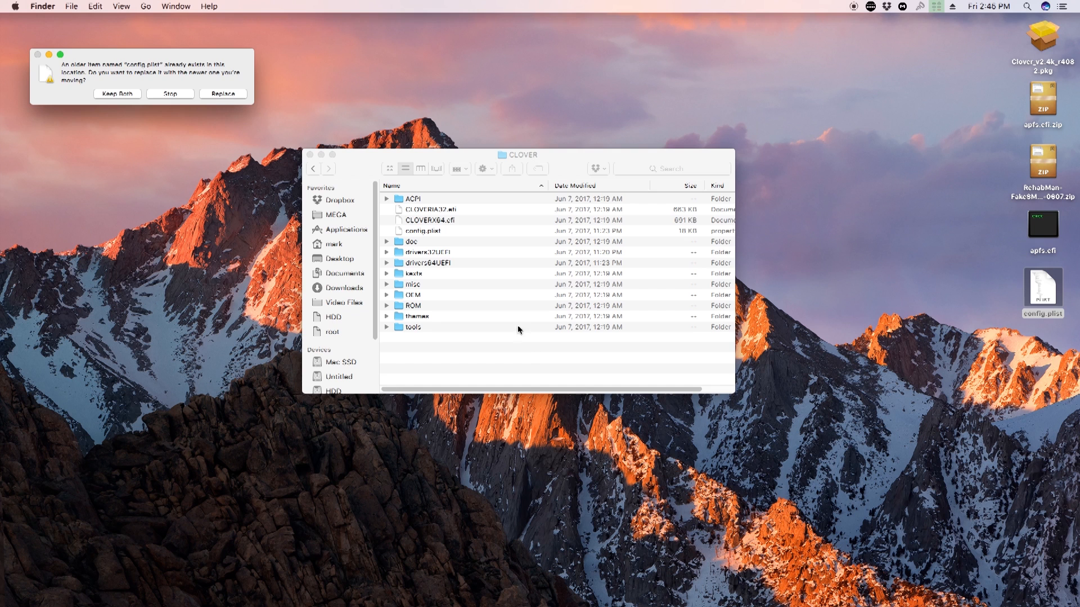
pyautogui.click(222, 93)
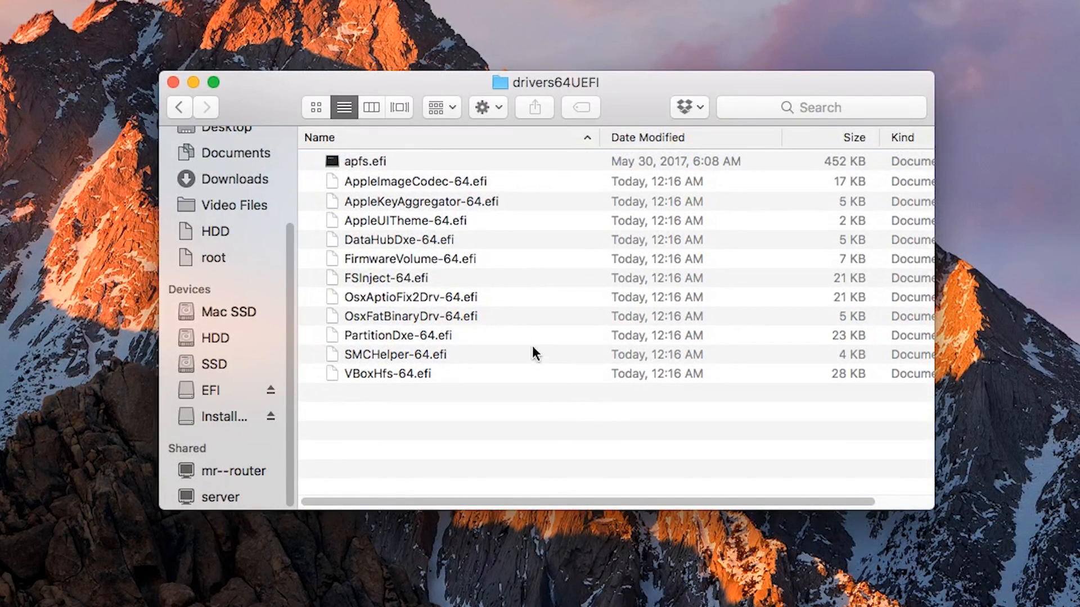
# Step: Copy apfs.efi from the desktop into EFI/CLOVER/drivers64UEFI
pyautogui.click(179, 107)
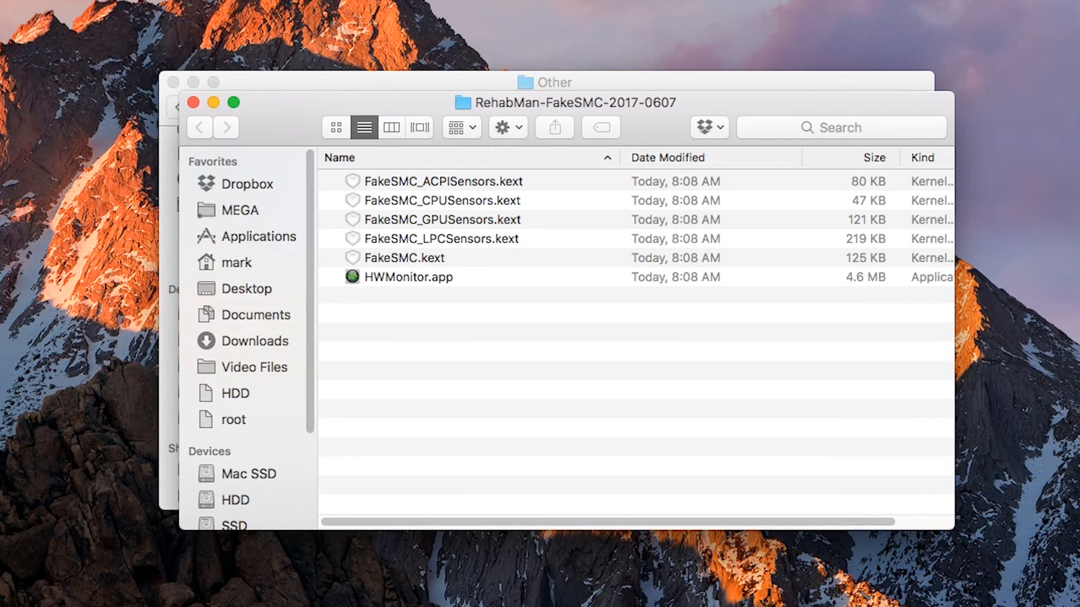
# Step: Copy FakeSMC.kext, GenericUSBXHCI.kext and RealtekRTL8111.kext into CLOVER/kexts/Other
pyautogui.moveTo(567, 102); pyautogui.dragTo(869, 212)
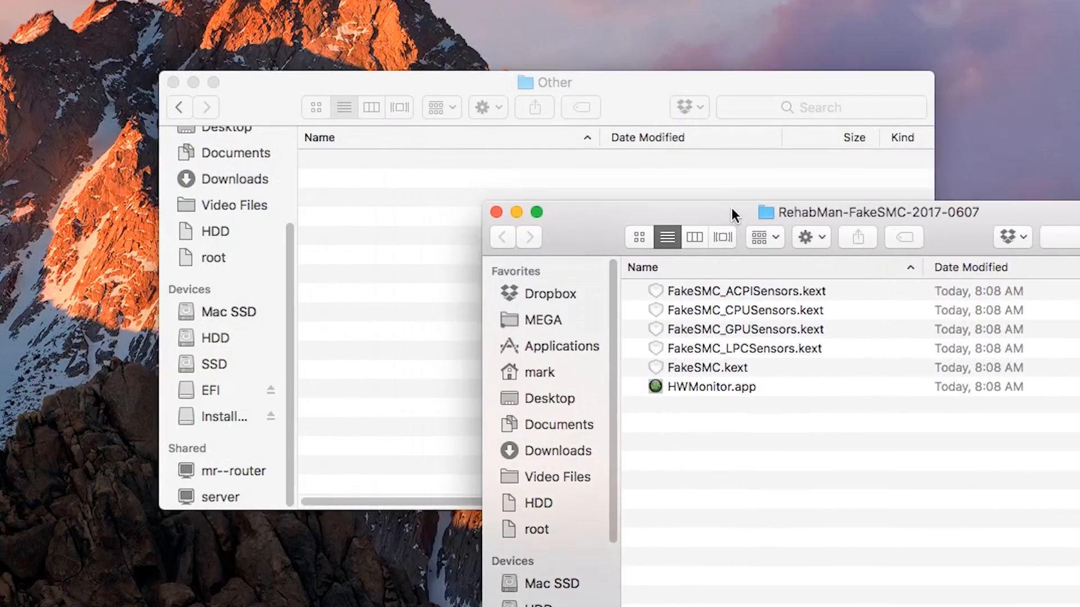
pyautogui.moveTo(713, 367); pyautogui.dragTo(426, 257)
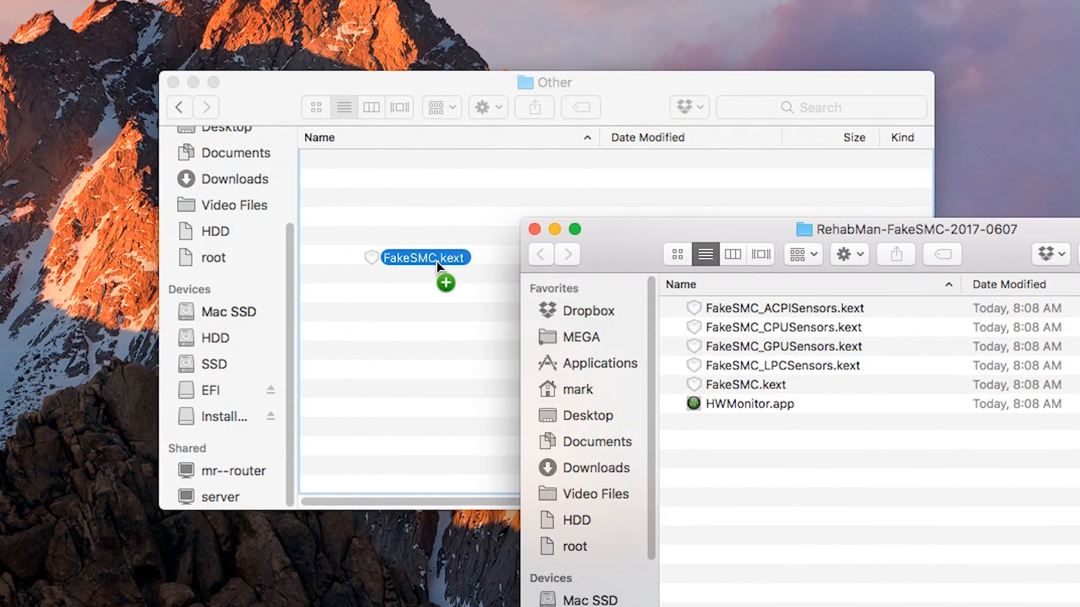
pyautogui.moveTo(425, 257); pyautogui.dragTo(425, 161)
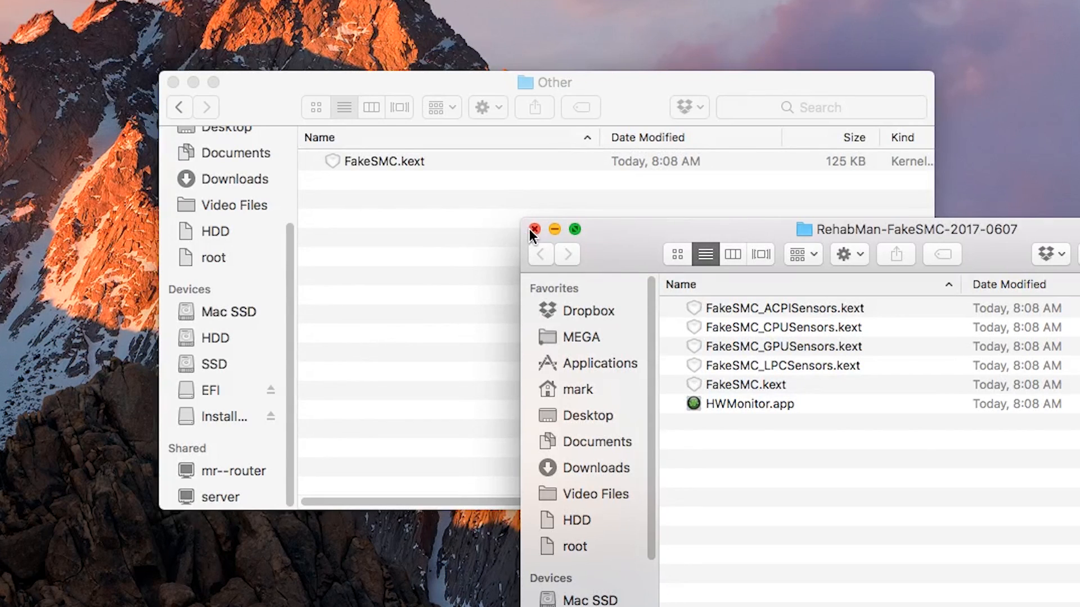
pyautogui.click(535, 229)
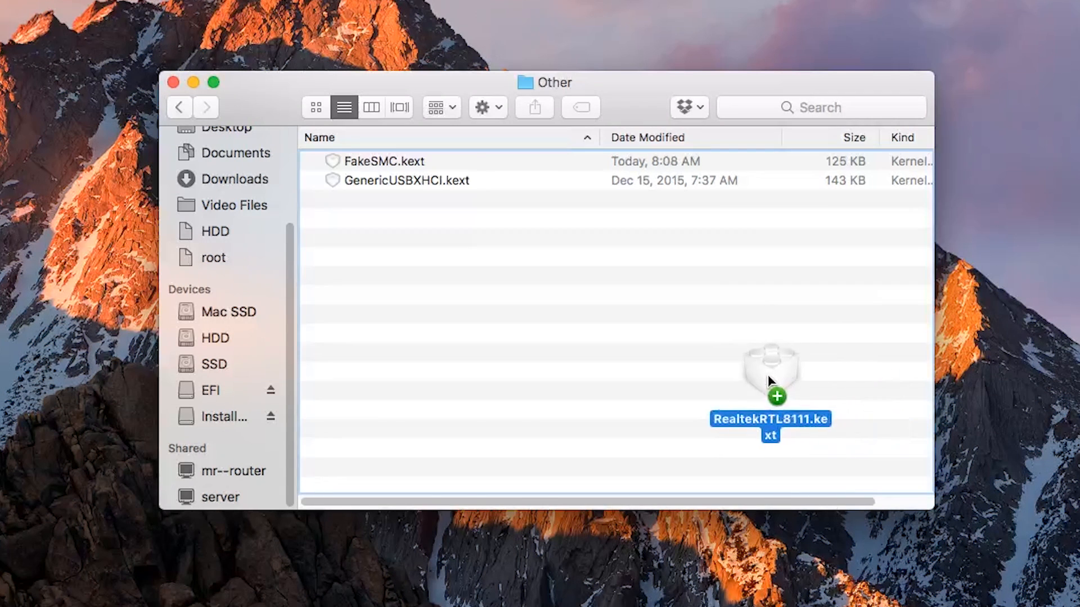
pyautogui.moveTo(770, 386); pyautogui.dragTo(770, 372)
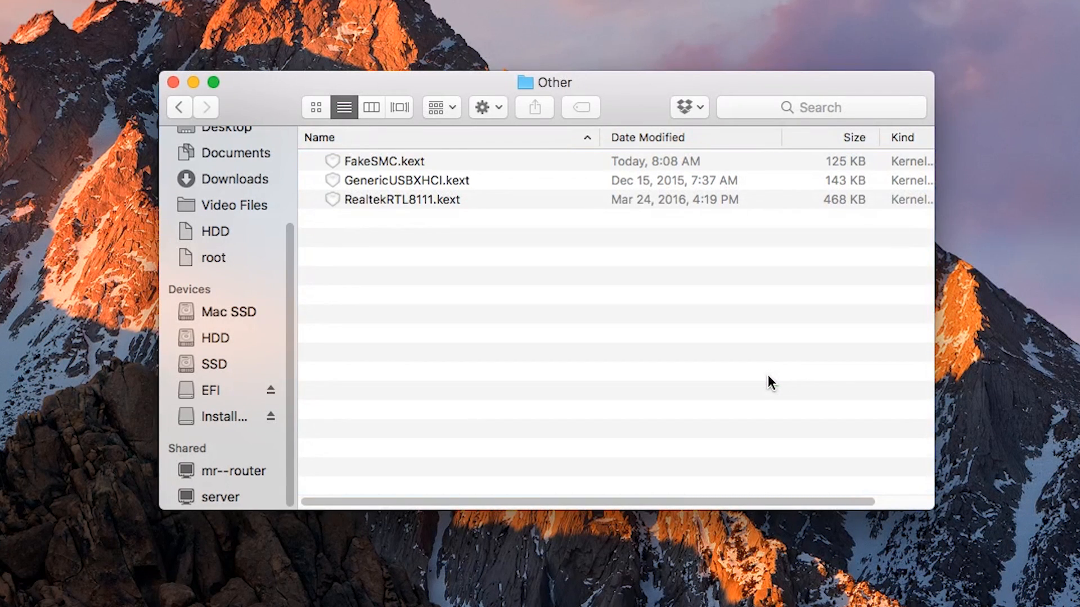